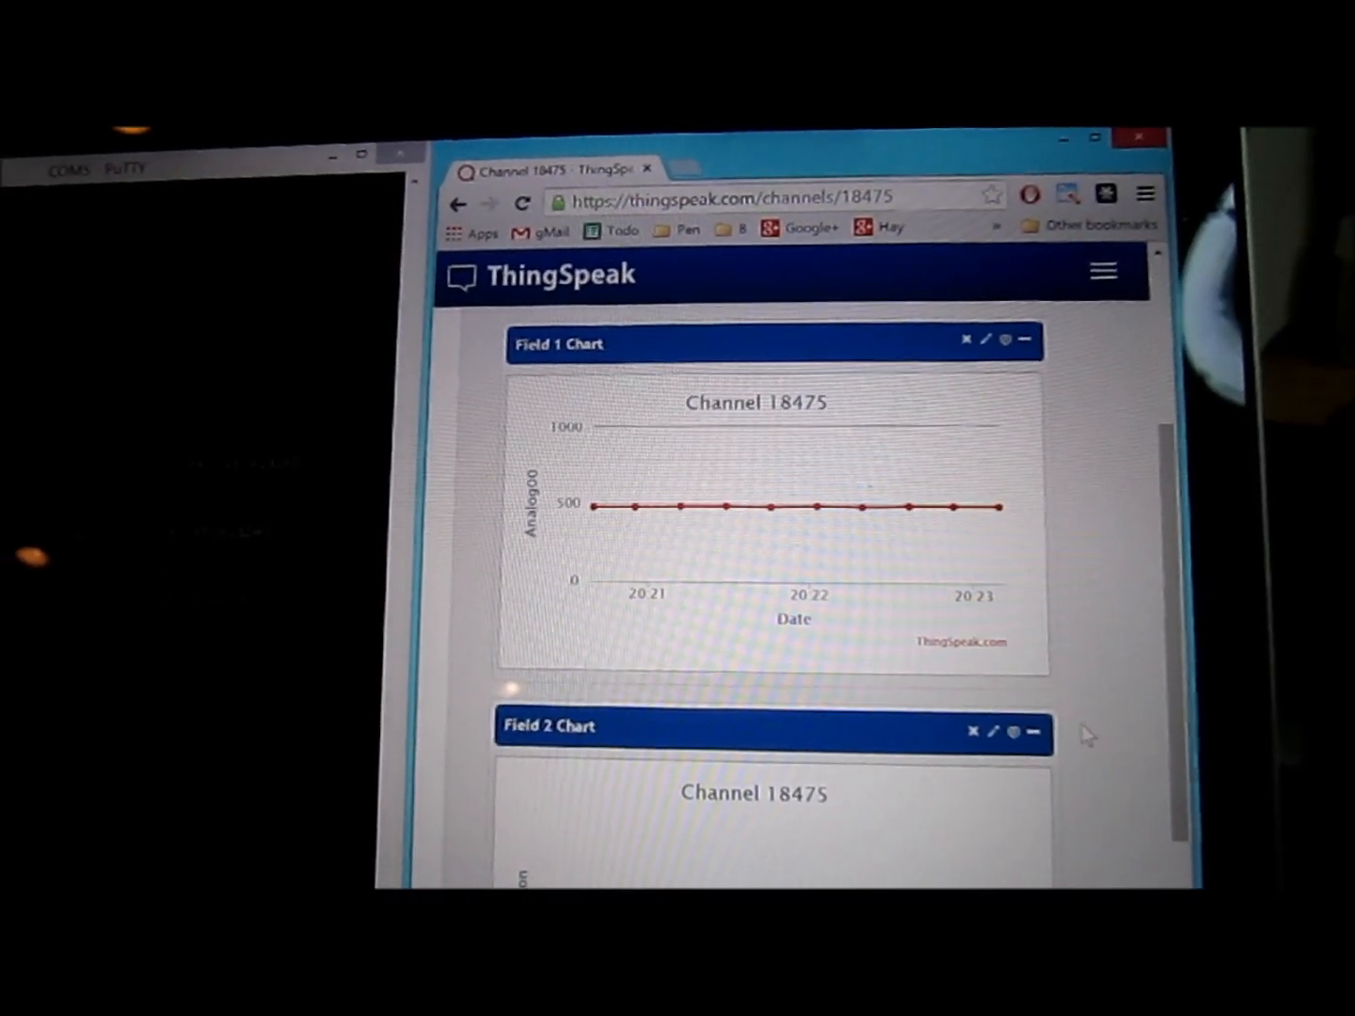
scroll("down", 3)
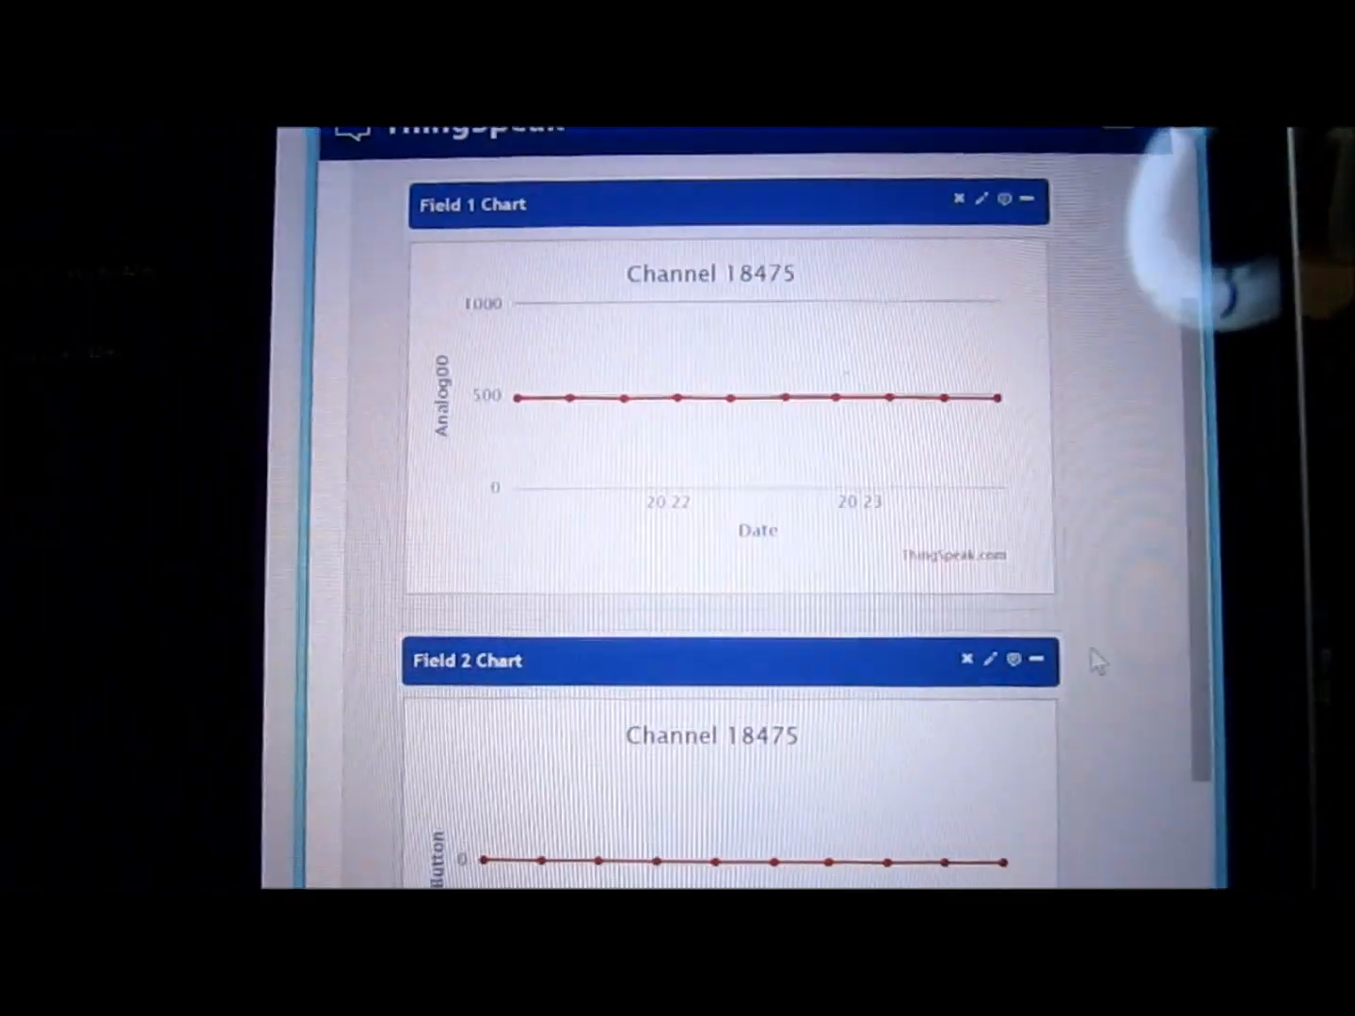
scroll("down", 3)
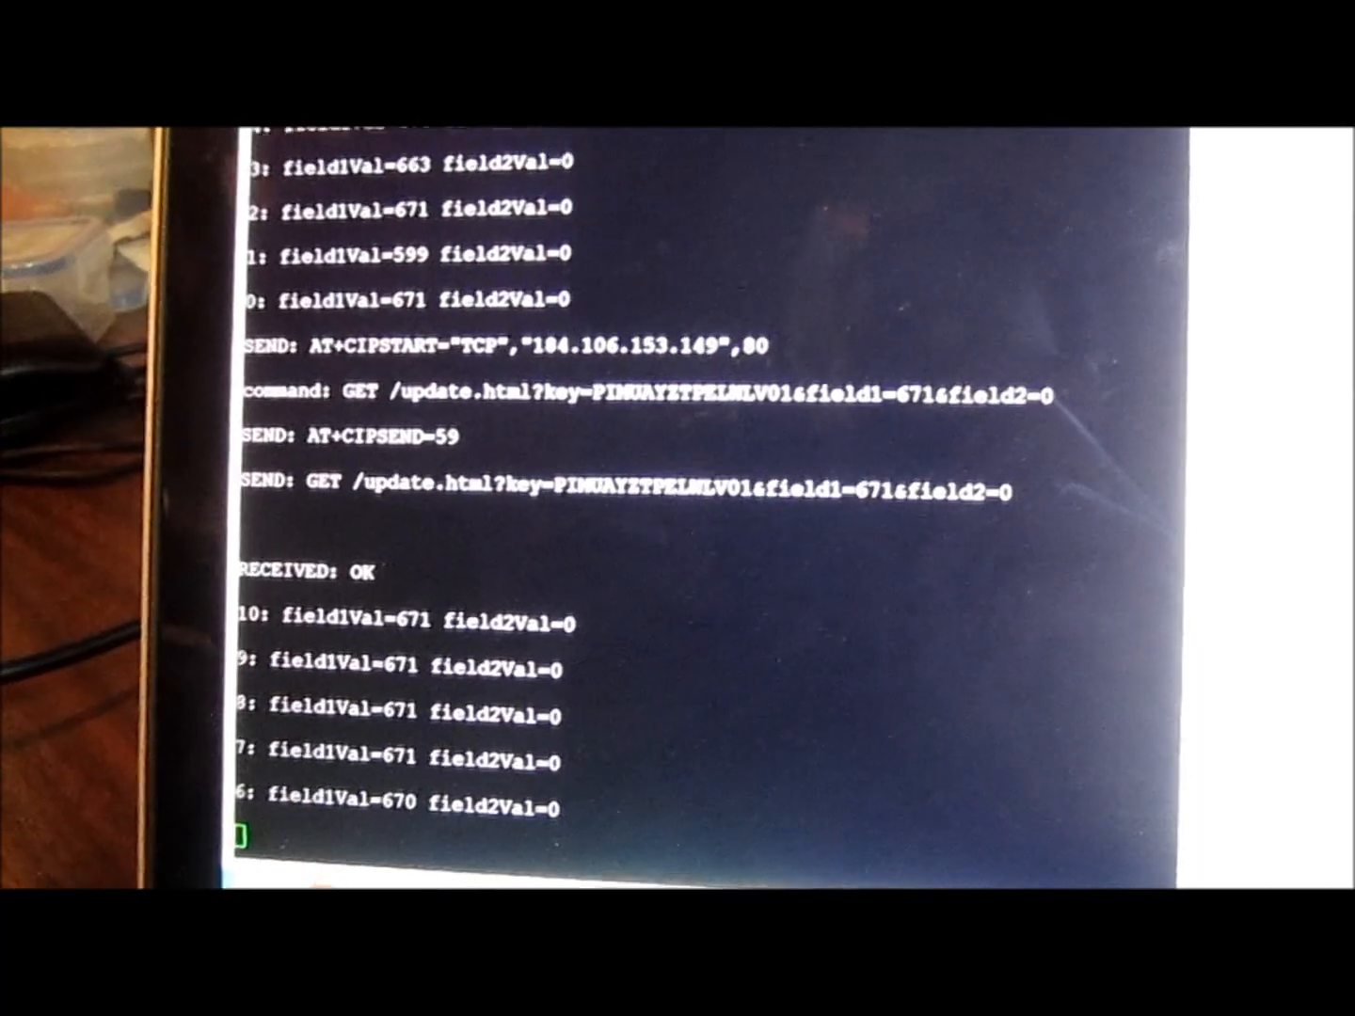
scroll("down", 3)
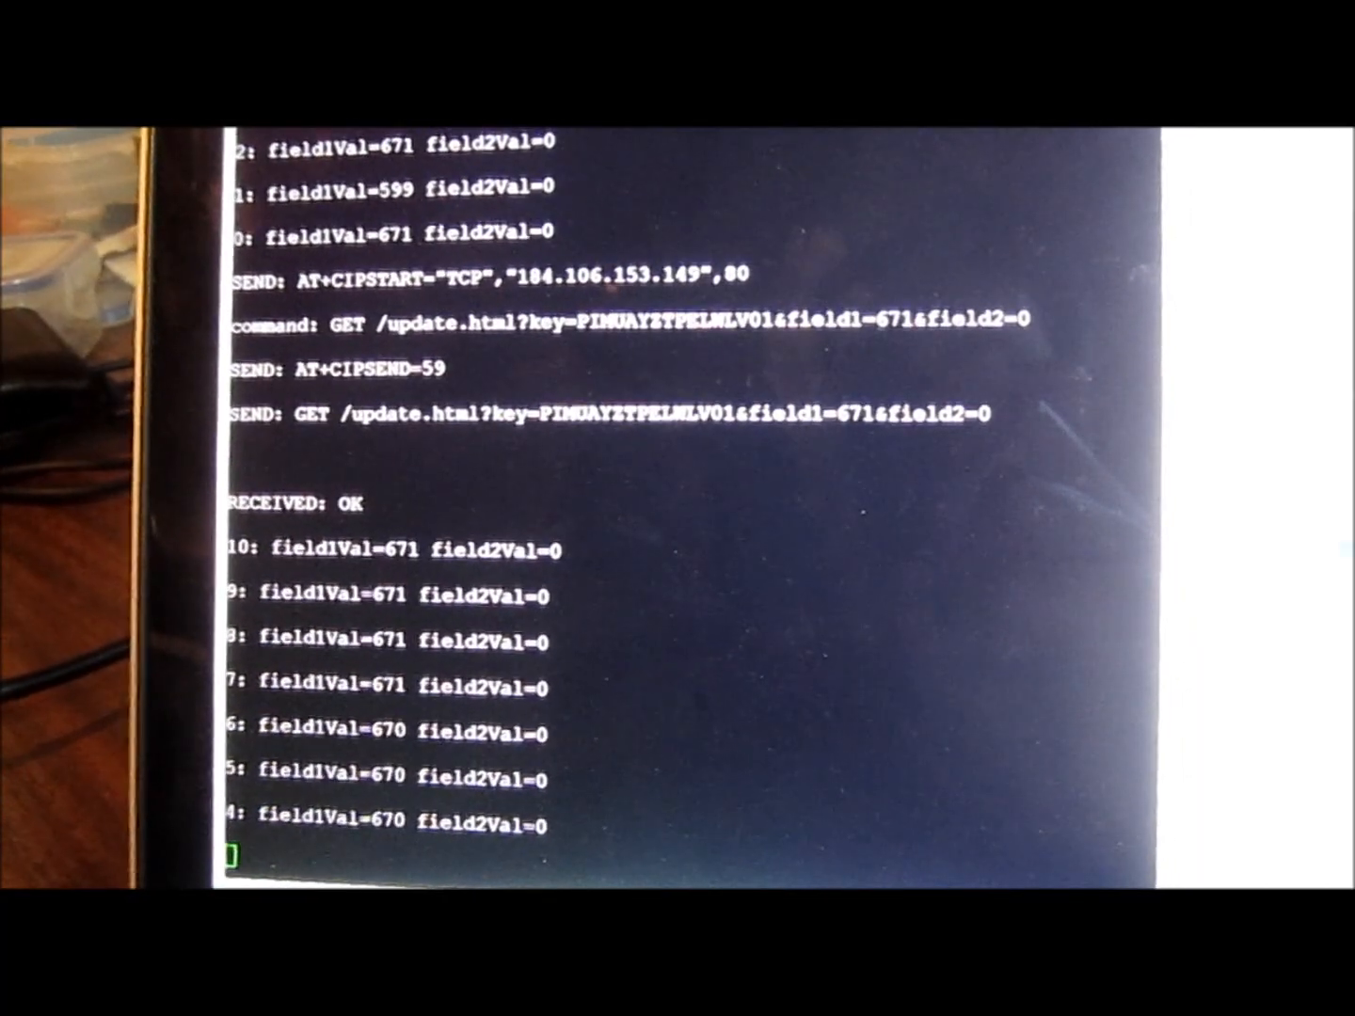